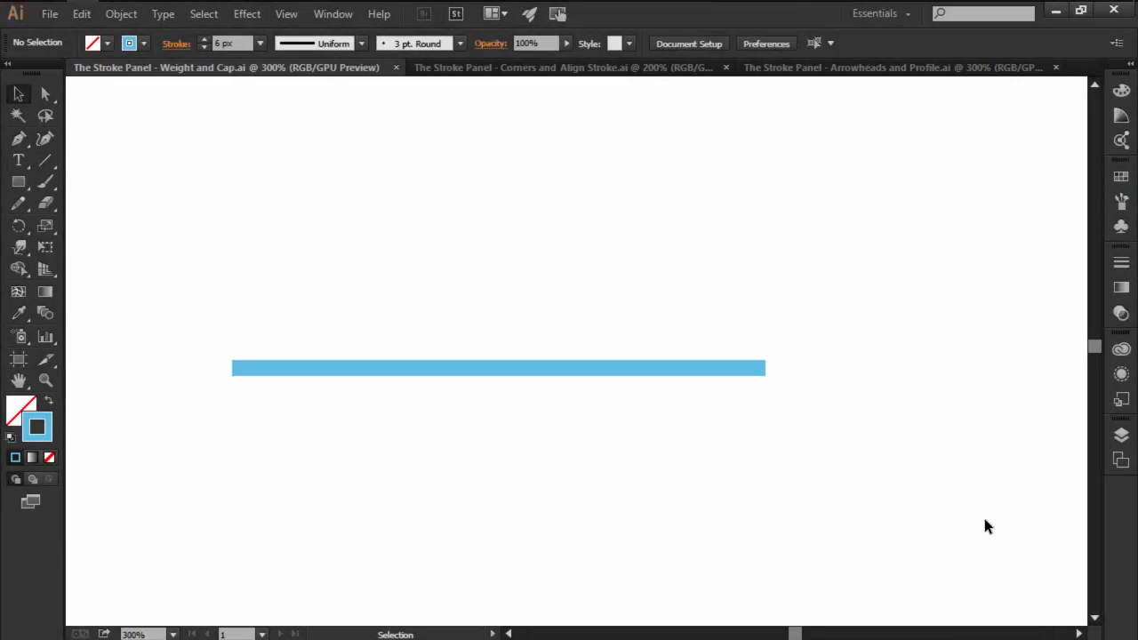
mouse_move(1121, 263)
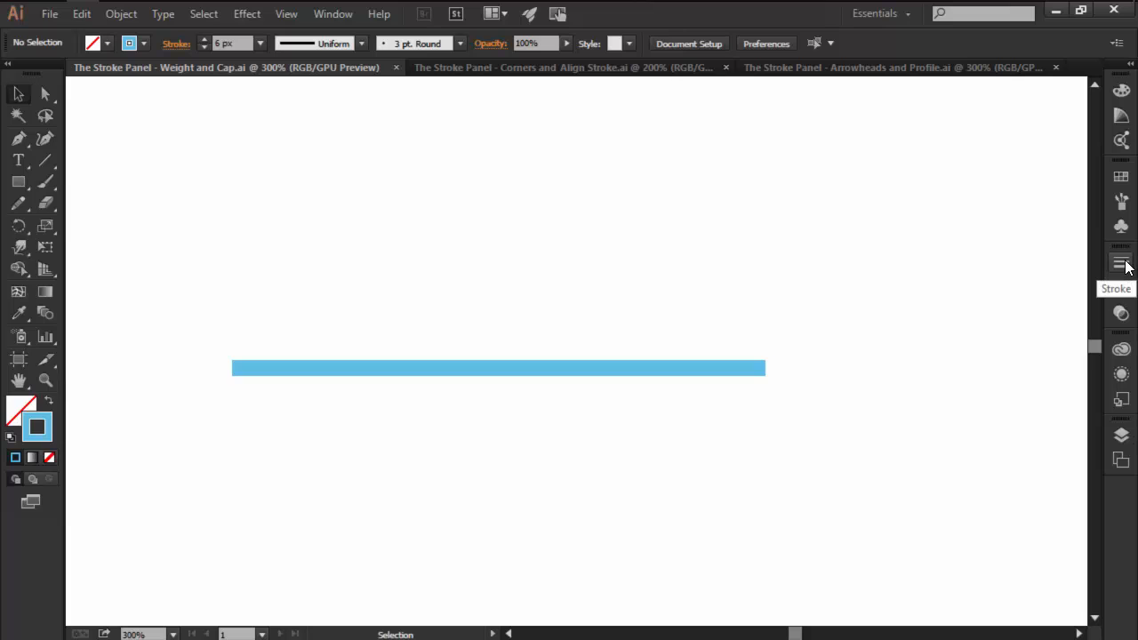
Open the Stroke panel and select the blue horizontal line with its 6 px stroke
left_click(1121, 262)
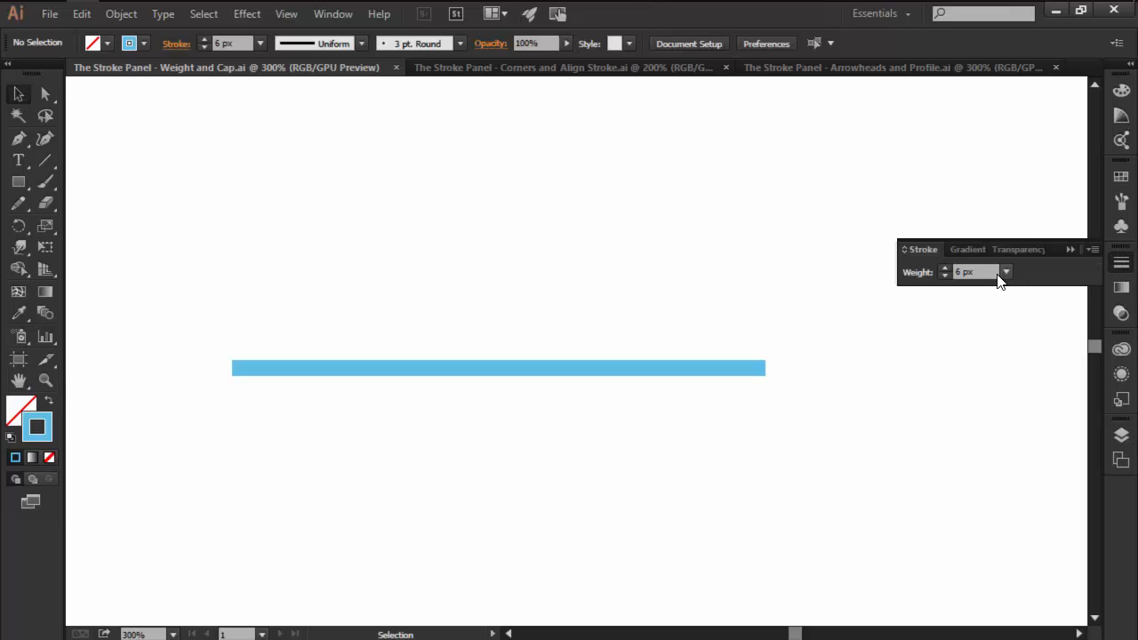
left_click(498, 368)
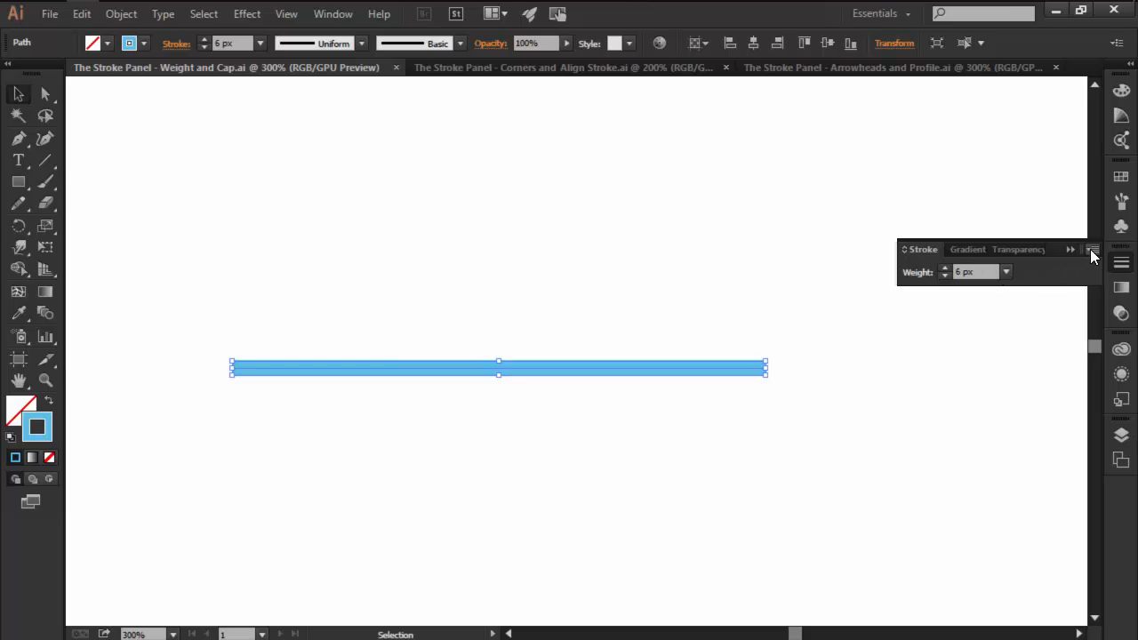
Show all Stroke panel options, then apply Round Cap and finally Projecting Cap to the line
left_click(1092, 250)
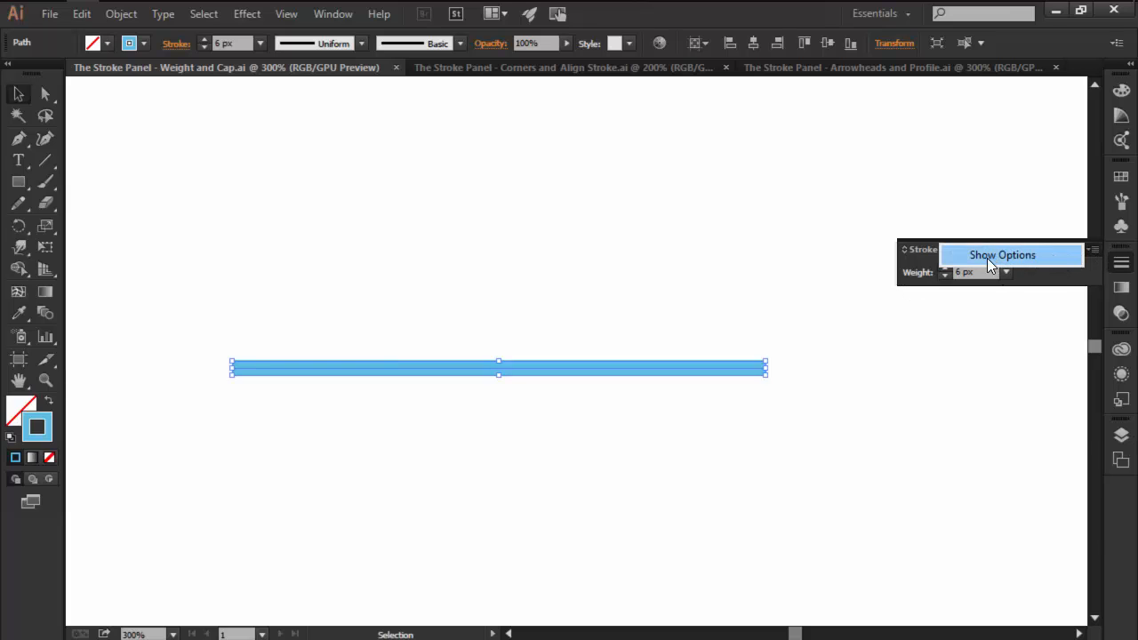
left_click(1002, 255)
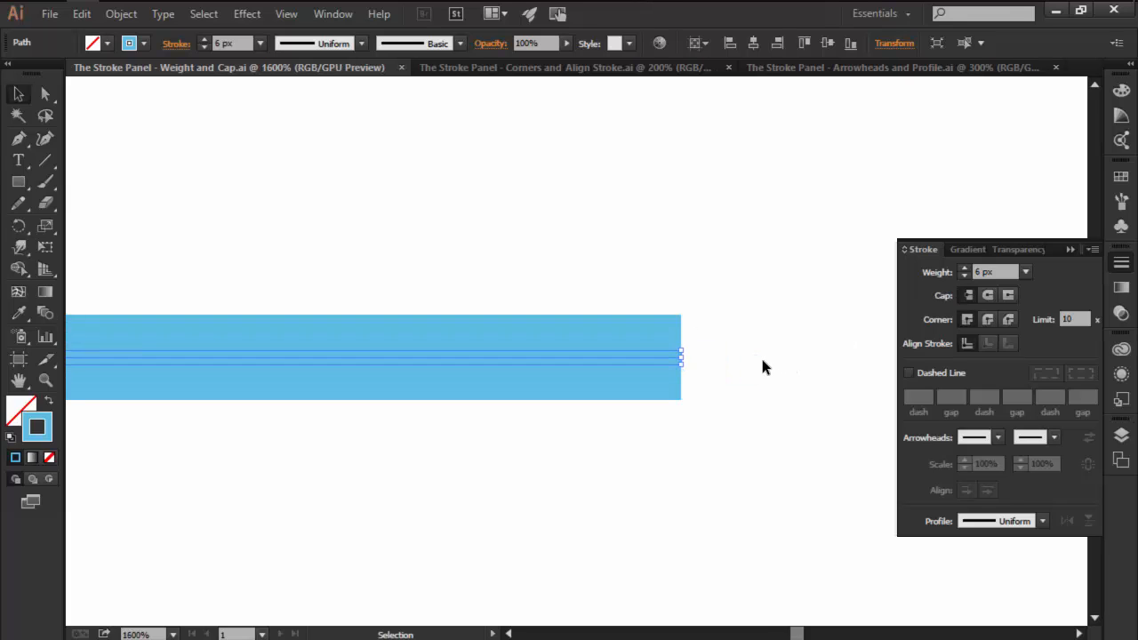
mouse_move(700, 272)
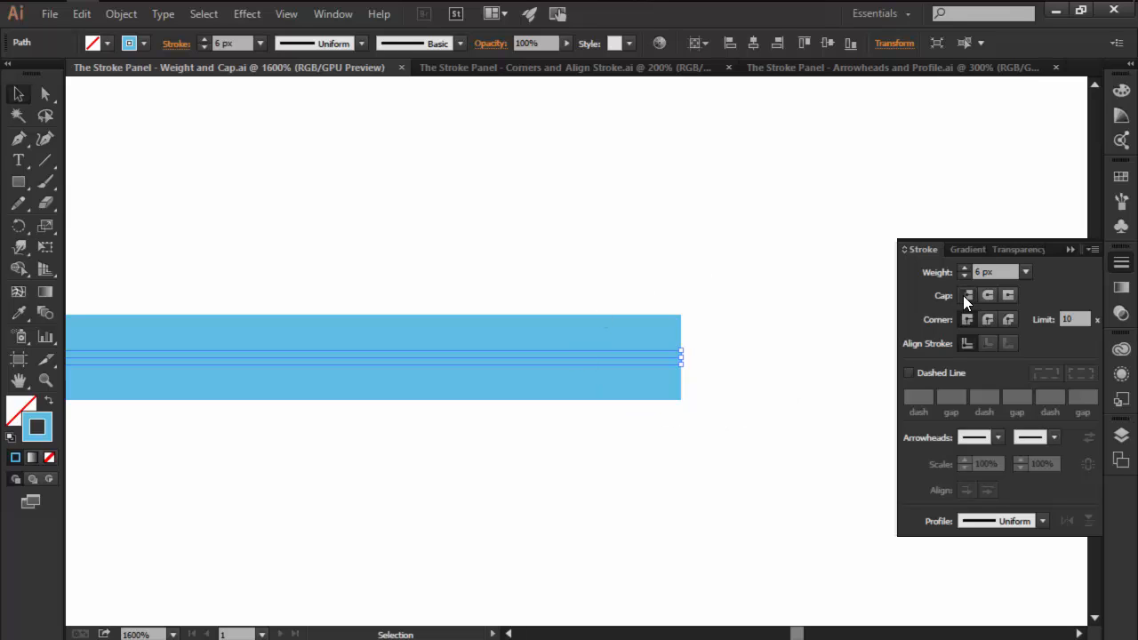
mouse_move(836, 317)
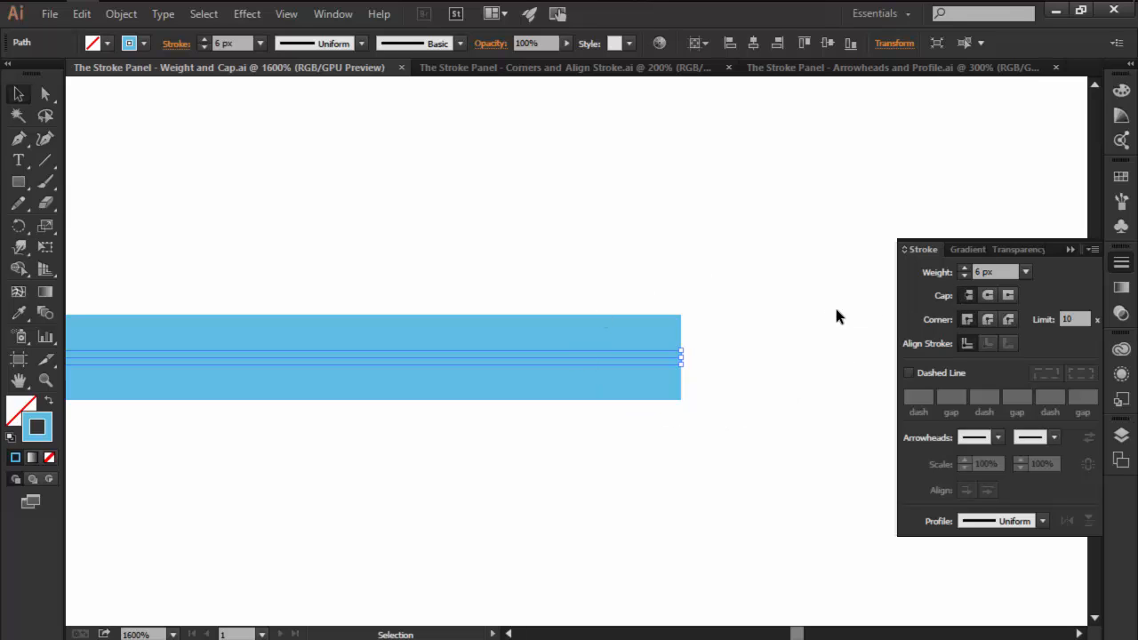
mouse_move(692, 338)
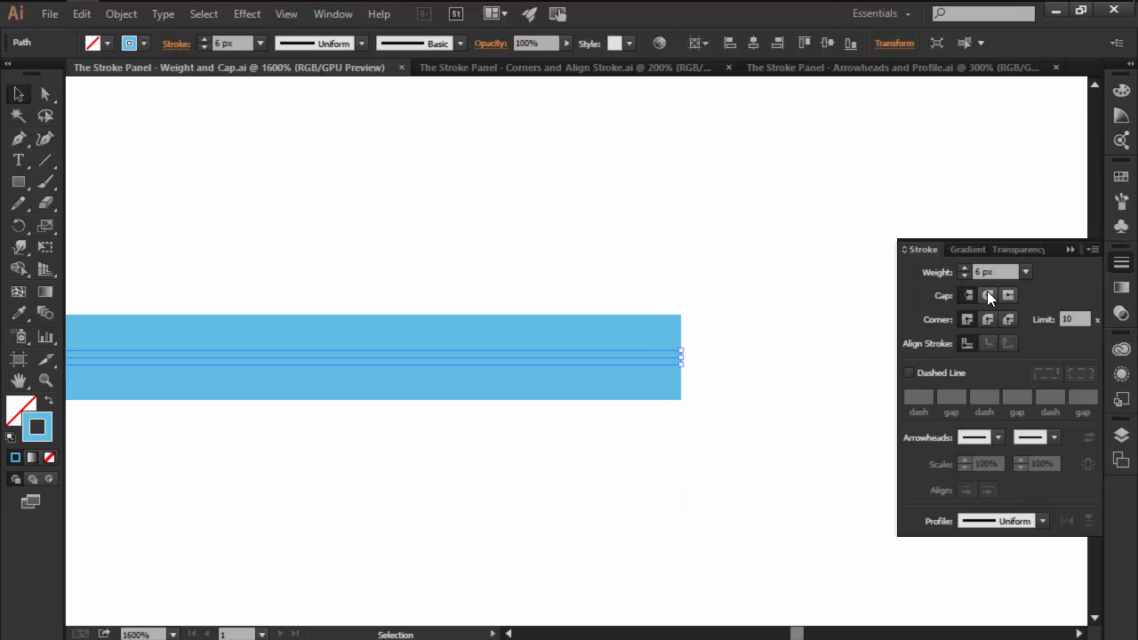
left_click(987, 294)
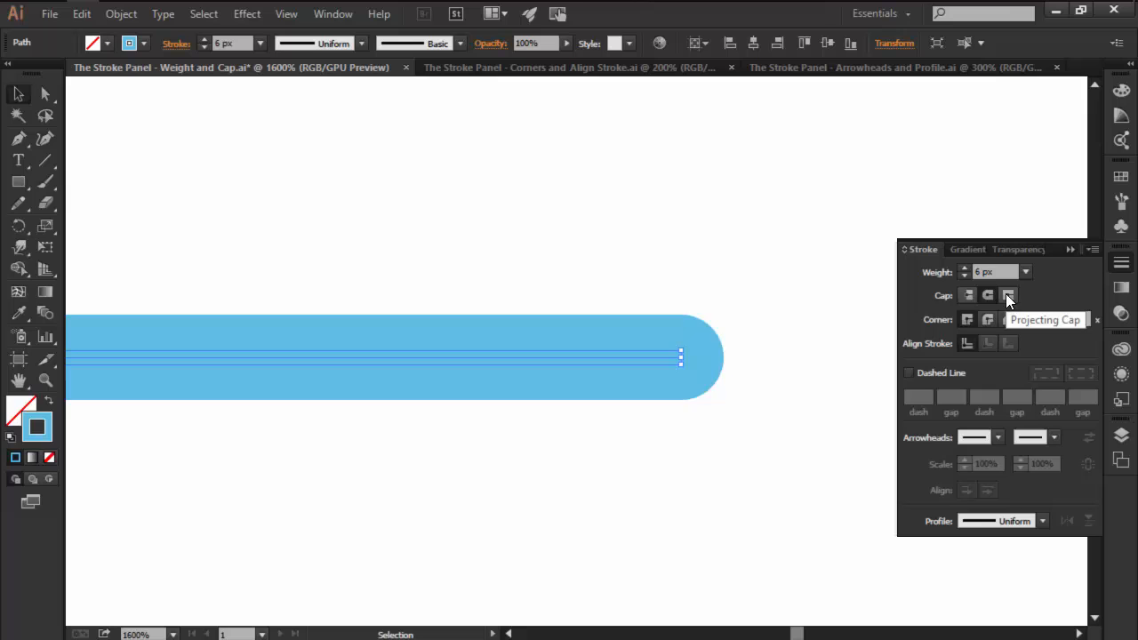
left_click(1008, 294)
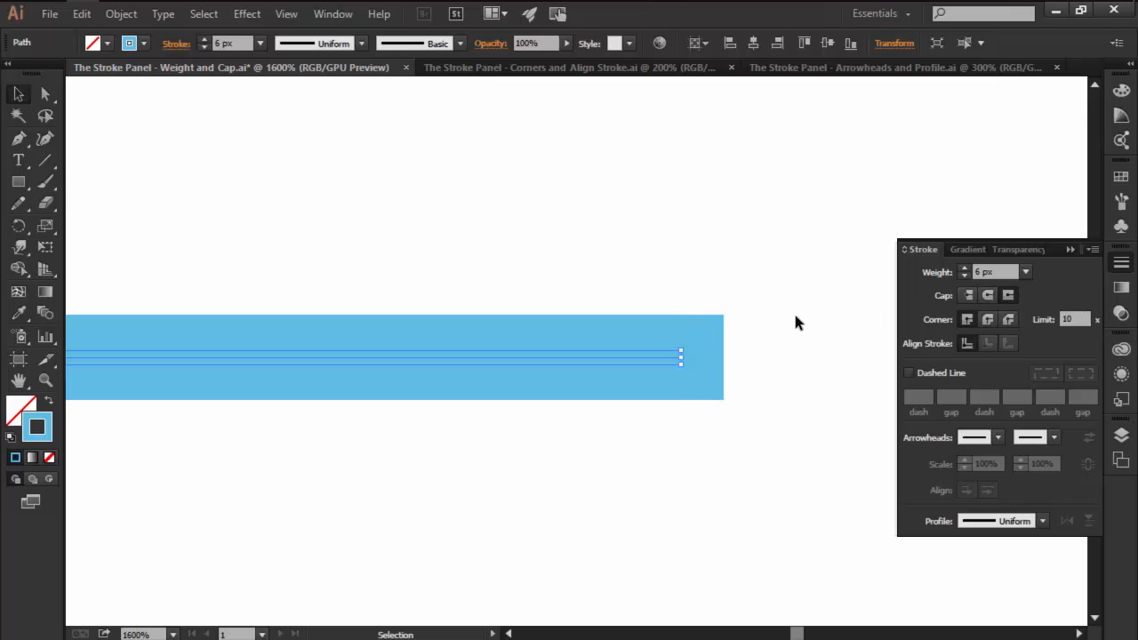
left_click(569, 68)
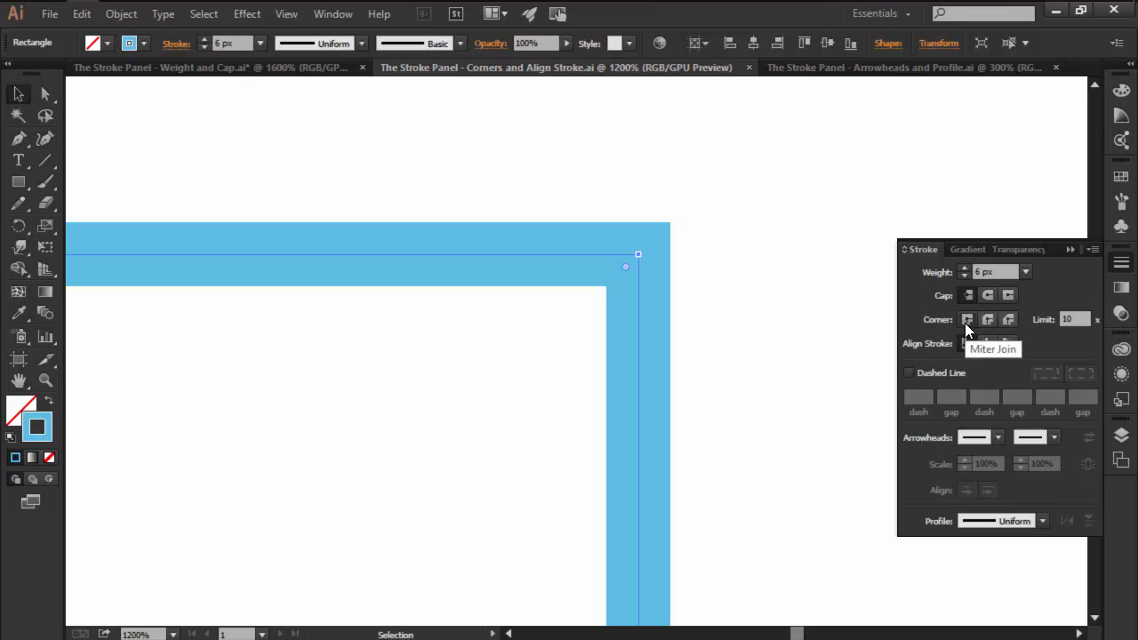
Use a Miter Join on the square, align its stroke outside, then return it to center
left_click(1007, 319)
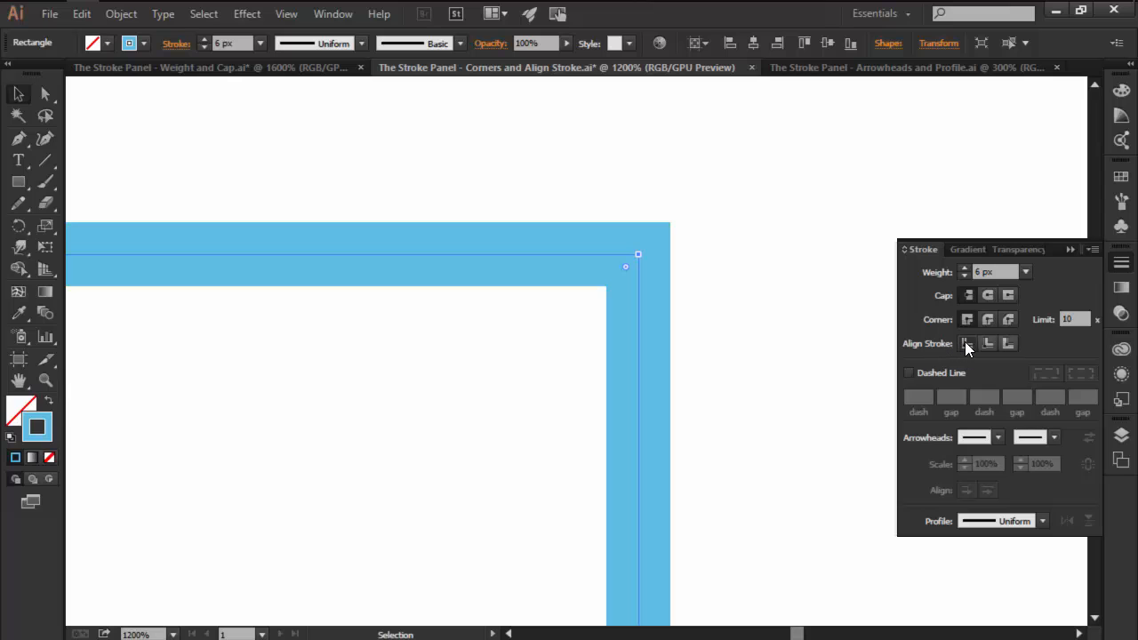
mouse_move(968, 343)
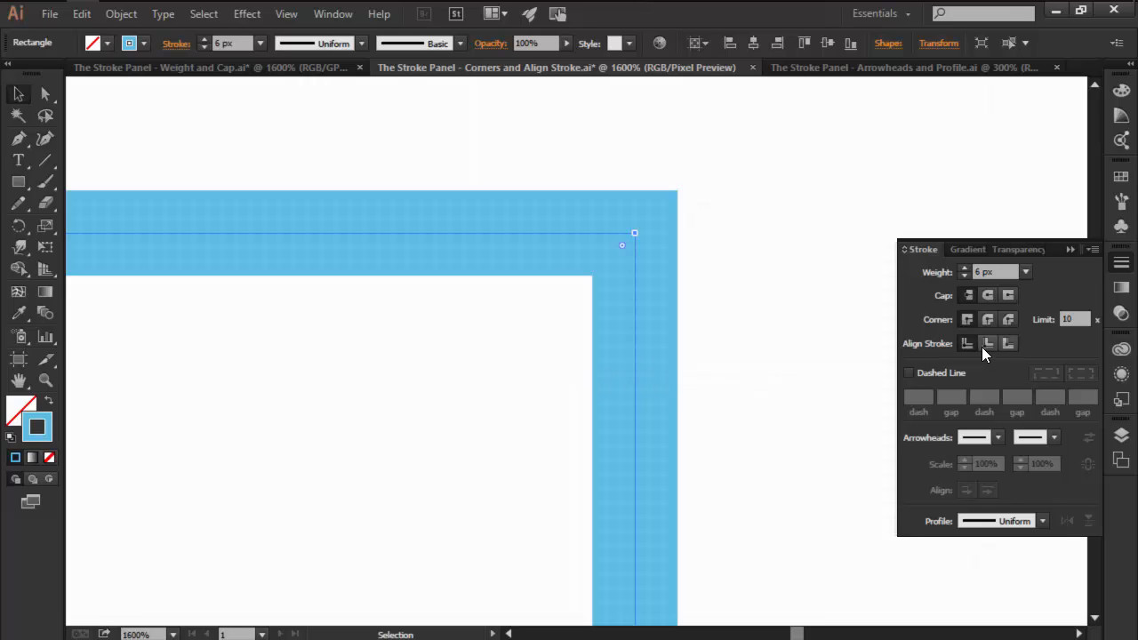
left_click(1008, 343)
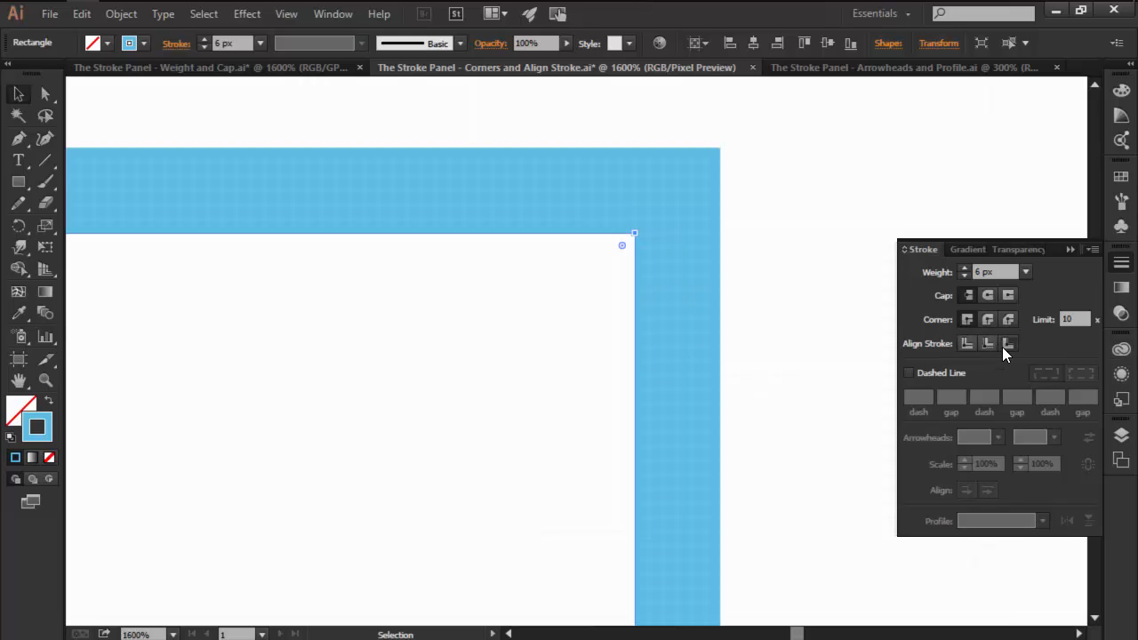
left_click(966, 343)
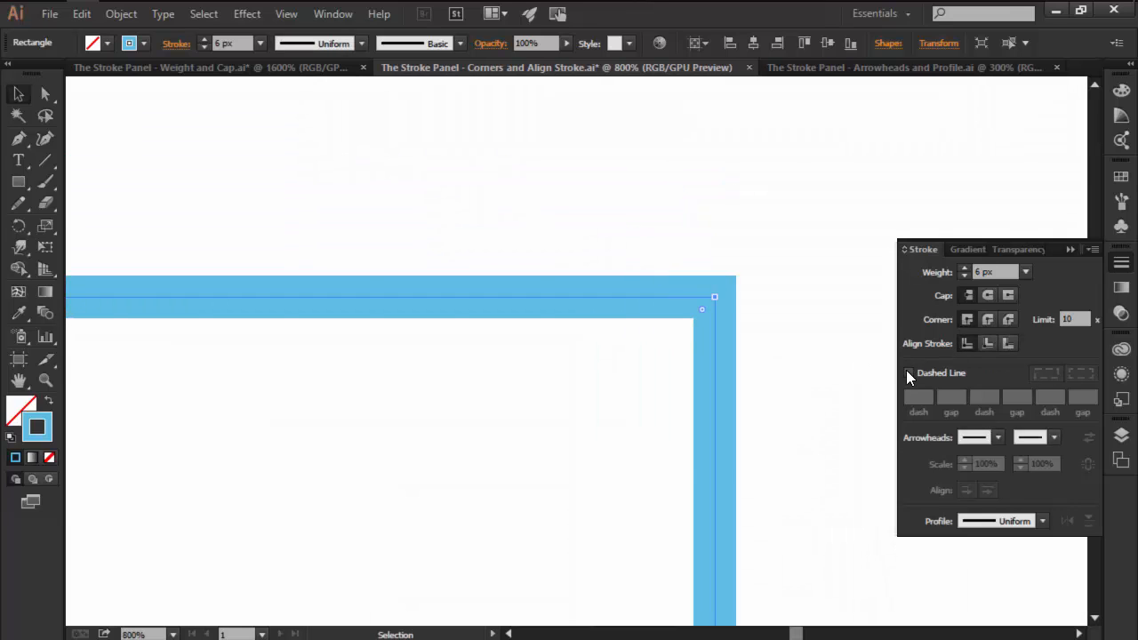
Turn on Dashed Line for the square's stroke with 12 px dashes and 4 px gaps
left_click(909, 372)
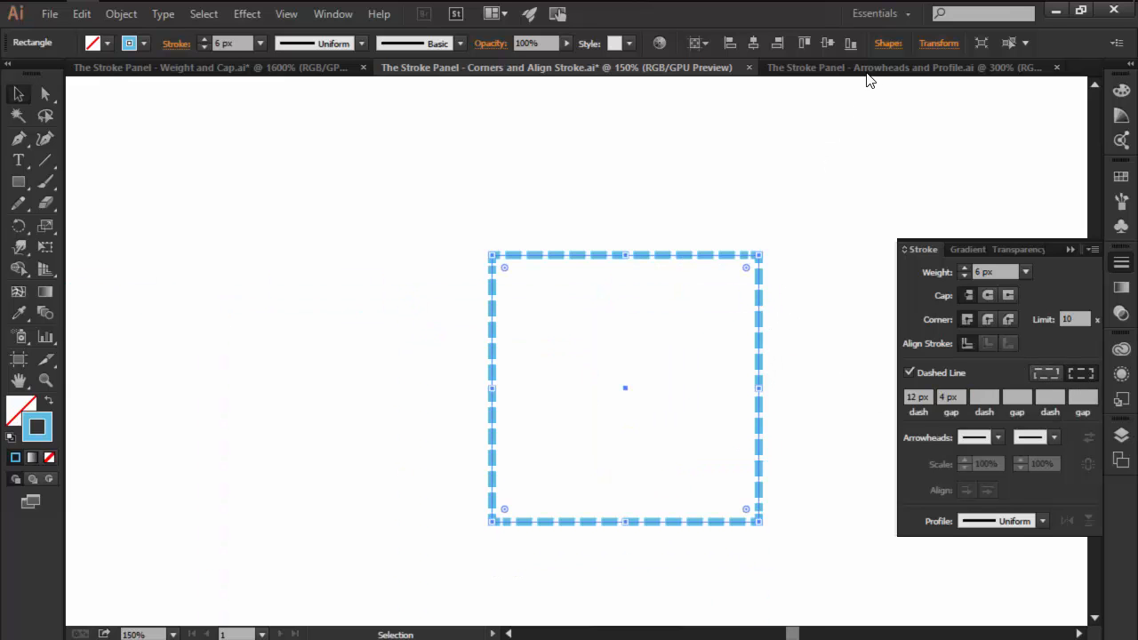
In the Arrowheads and Profile document, add a triangular end arrowhead to the top line and adjust its scale
left_click(907, 68)
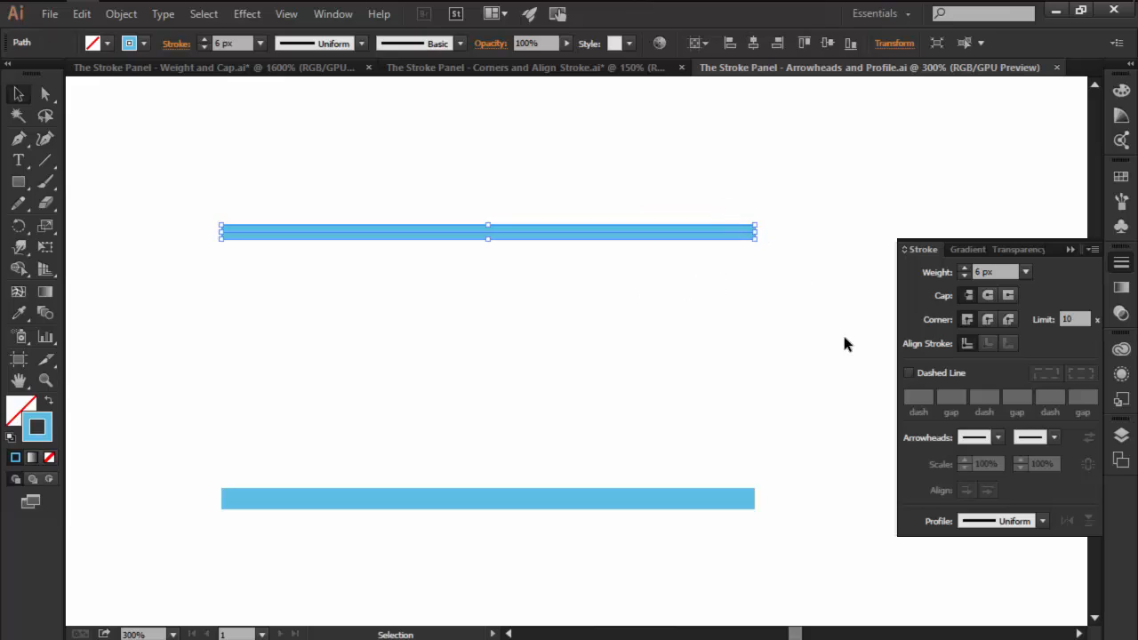
left_click(1054, 437)
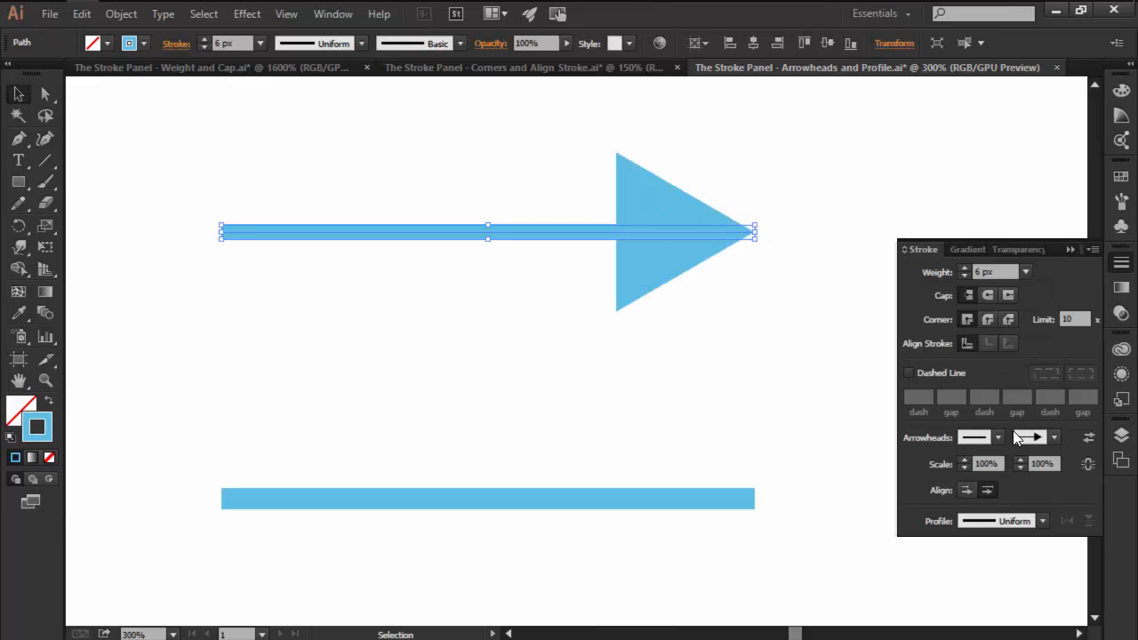
left_click(1021, 466)
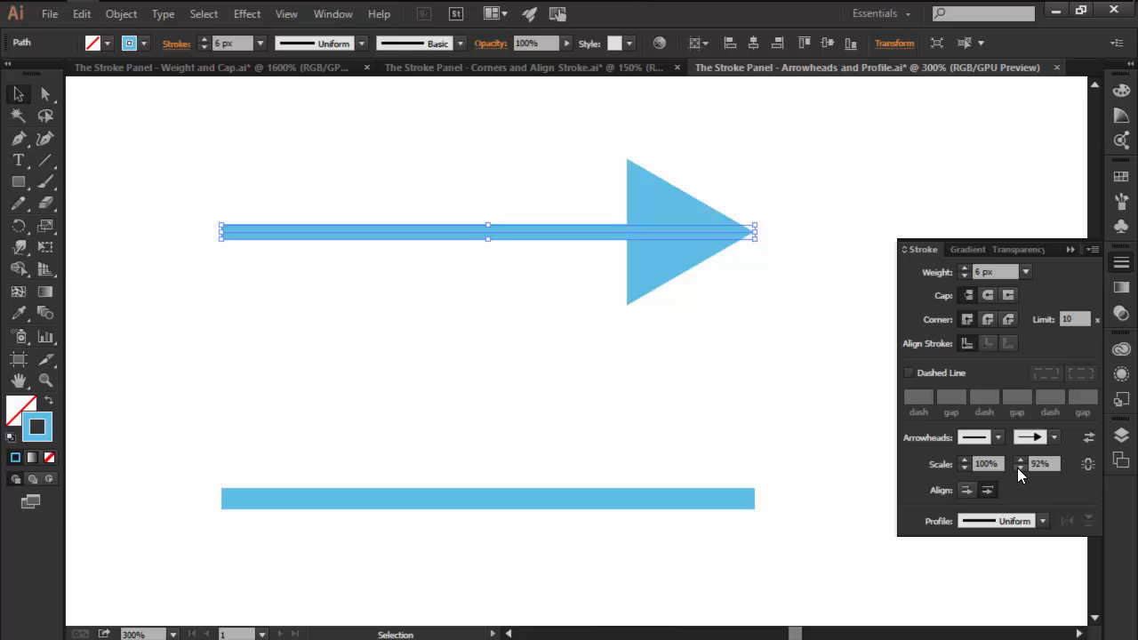
Give the bottom line the pinched width profile
left_click(487, 498)
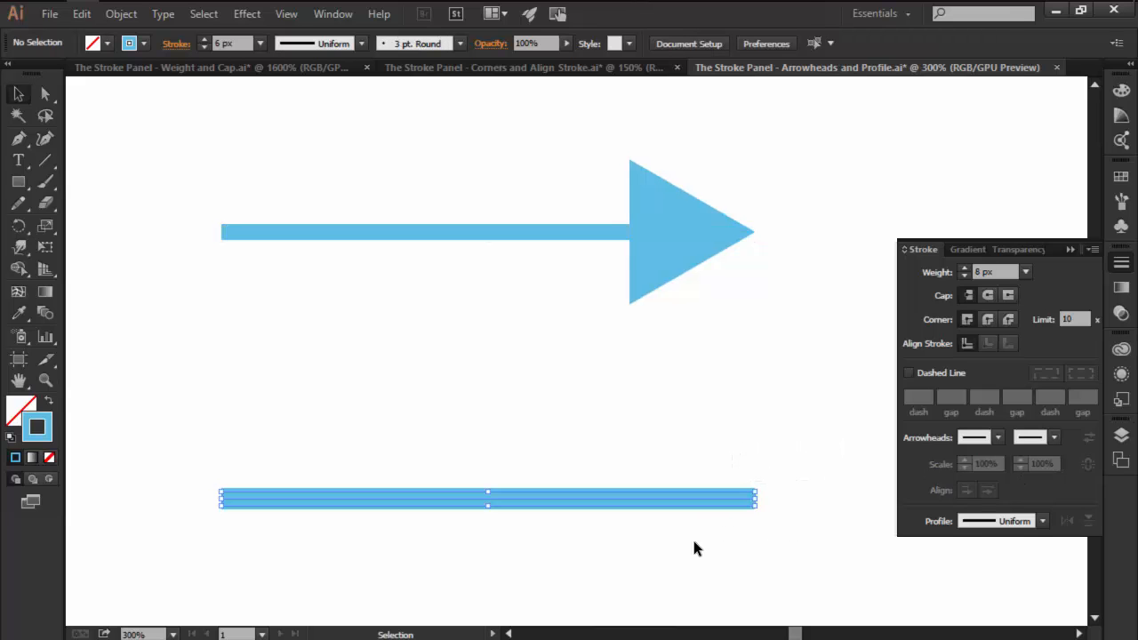
left_click(1040, 521)
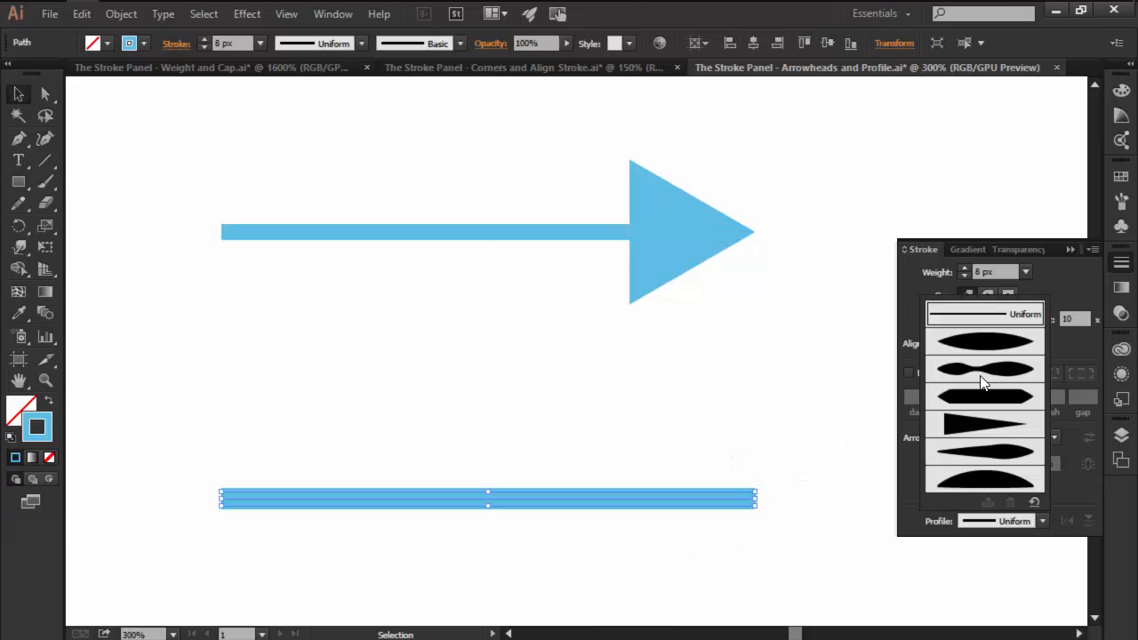
left_click(984, 369)
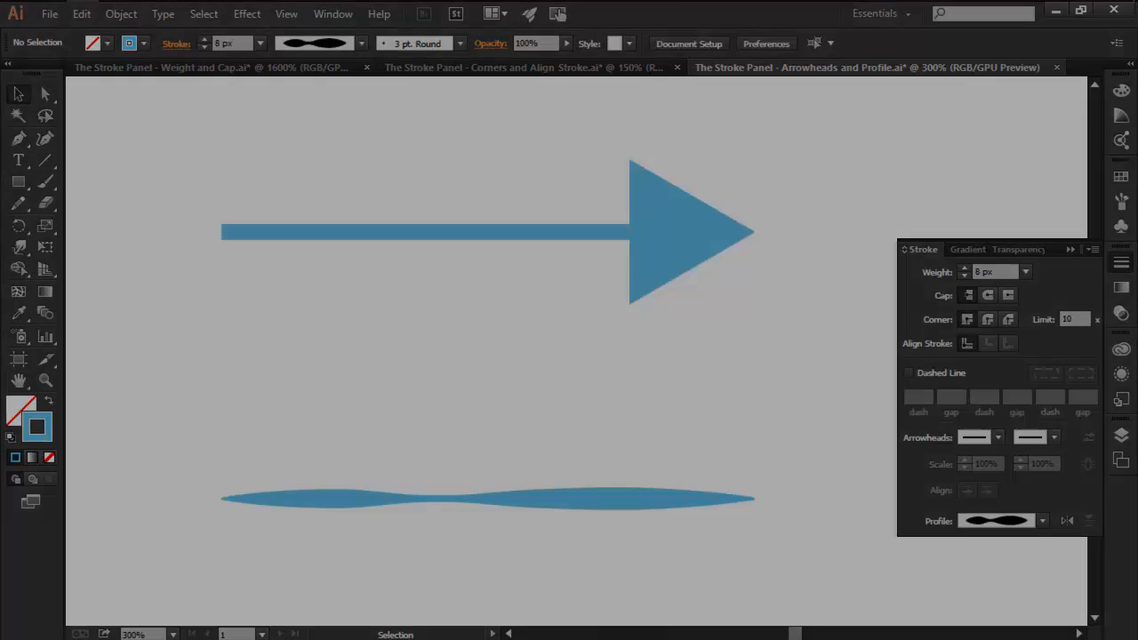